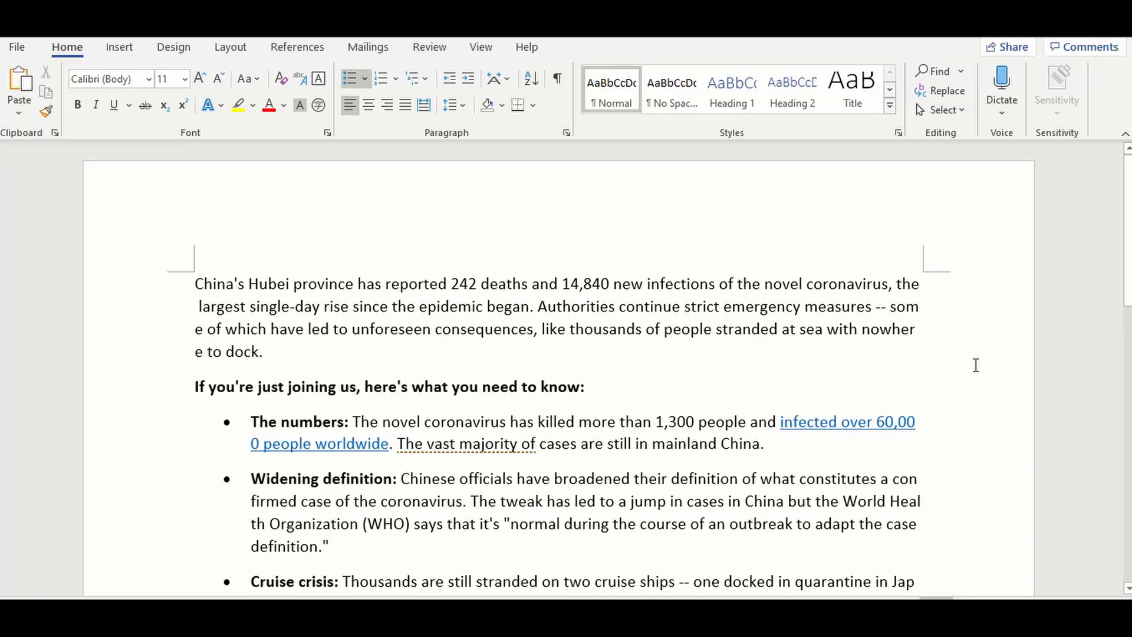
Step: Highlight the word that is split across two lines at the line end
{"action": "double_click", "coordinate": [903, 306]}
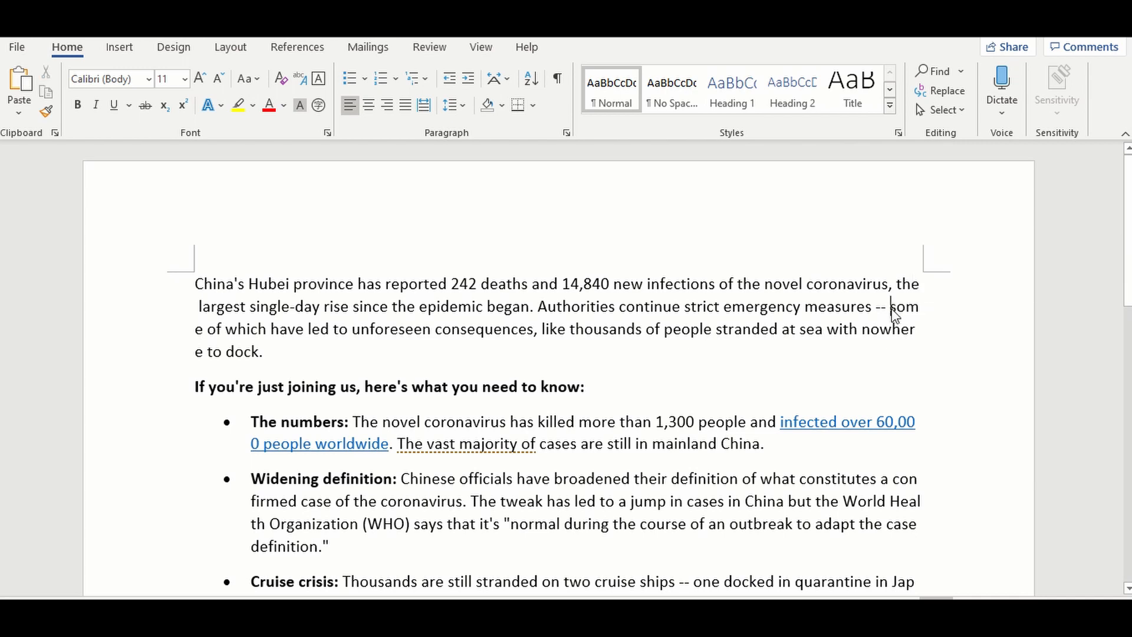
{"action": "double_click", "coordinate": [904, 306]}
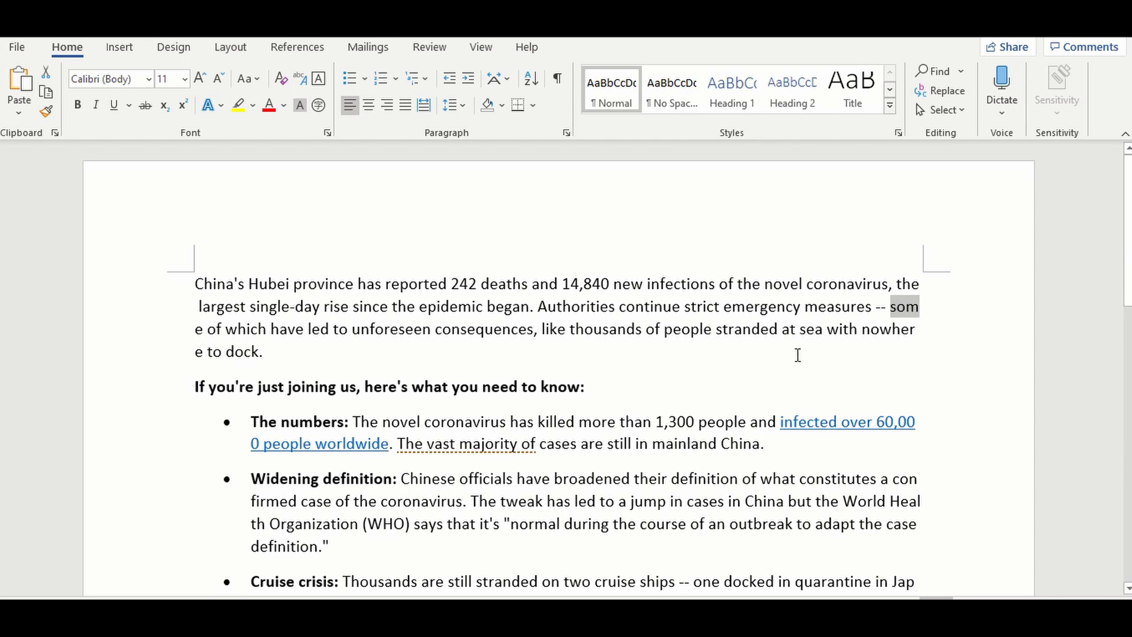
{"action": "left_click", "coordinate": [895, 306]}
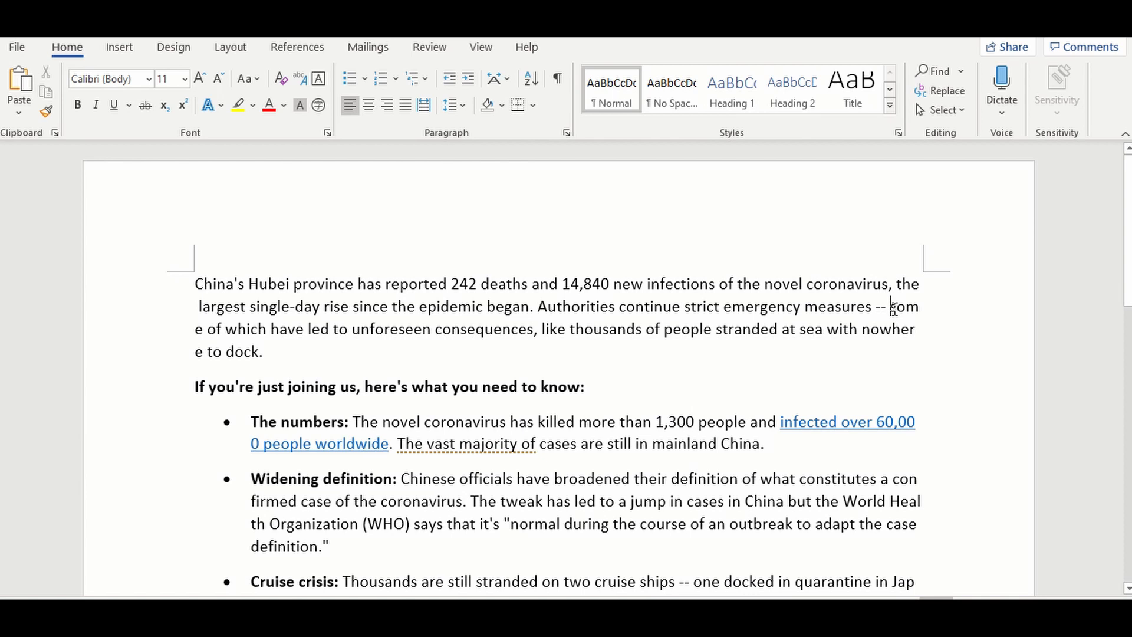
{"action": "double_click", "coordinate": [903, 306]}
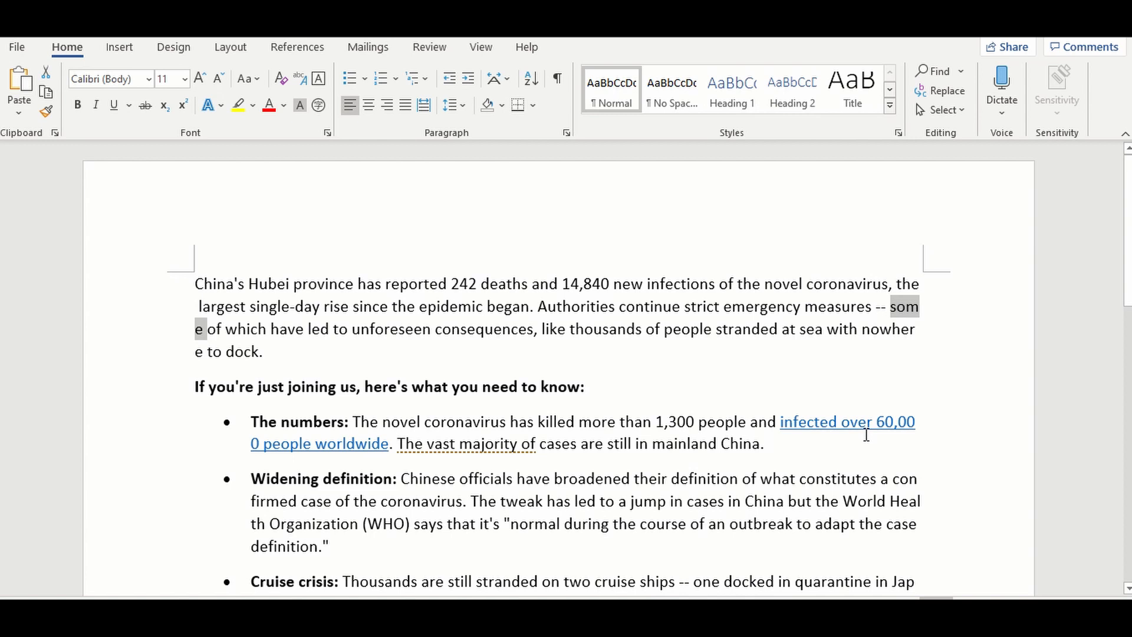
{"action": "mouse_move", "coordinate": [556, 321]}
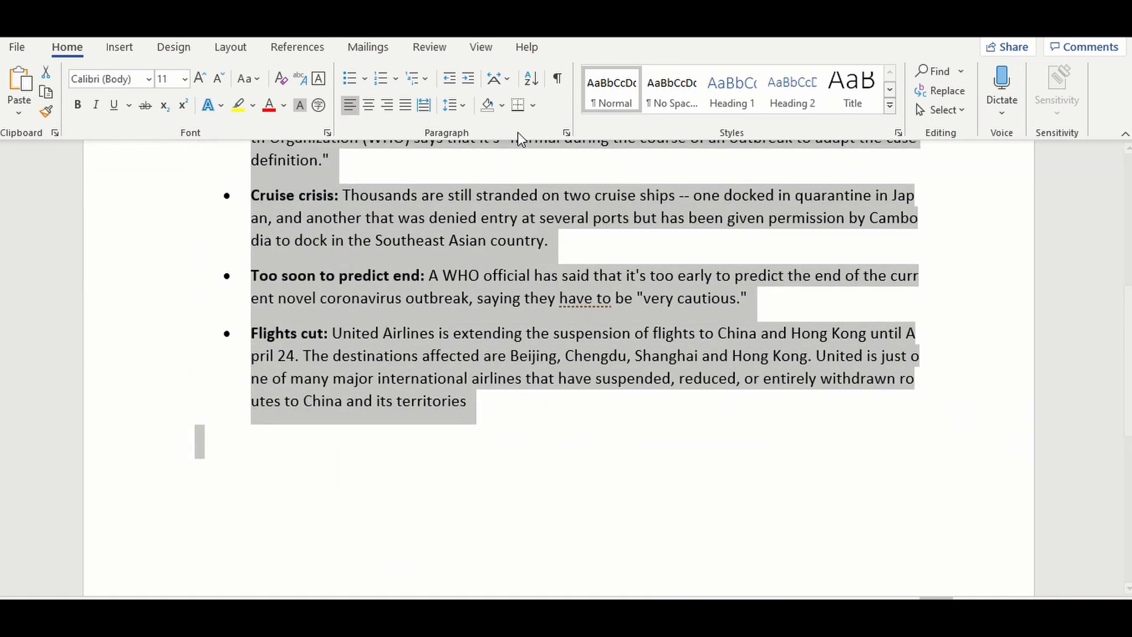
{"action": "mouse_move", "coordinate": [563, 144]}
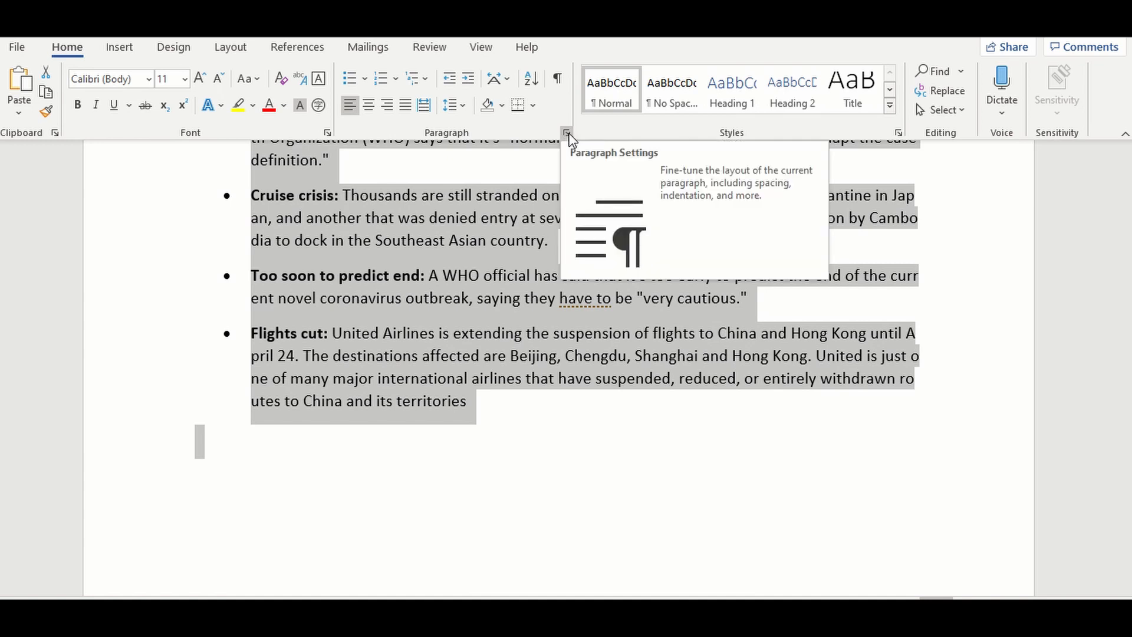
Step: In Paragraph's Asian Typography, uncheck 'Allow Latin text to wrap in the middle of a word' and confirm
{"action": "left_click", "coordinate": [567, 132]}
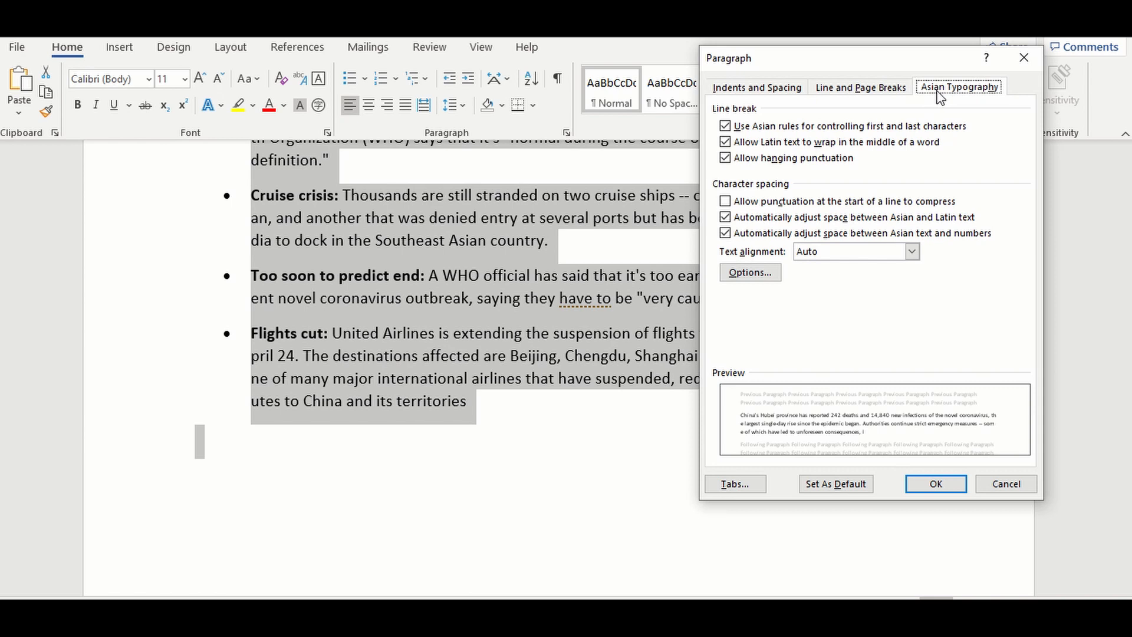
{"action": "mouse_move", "coordinate": [961, 97]}
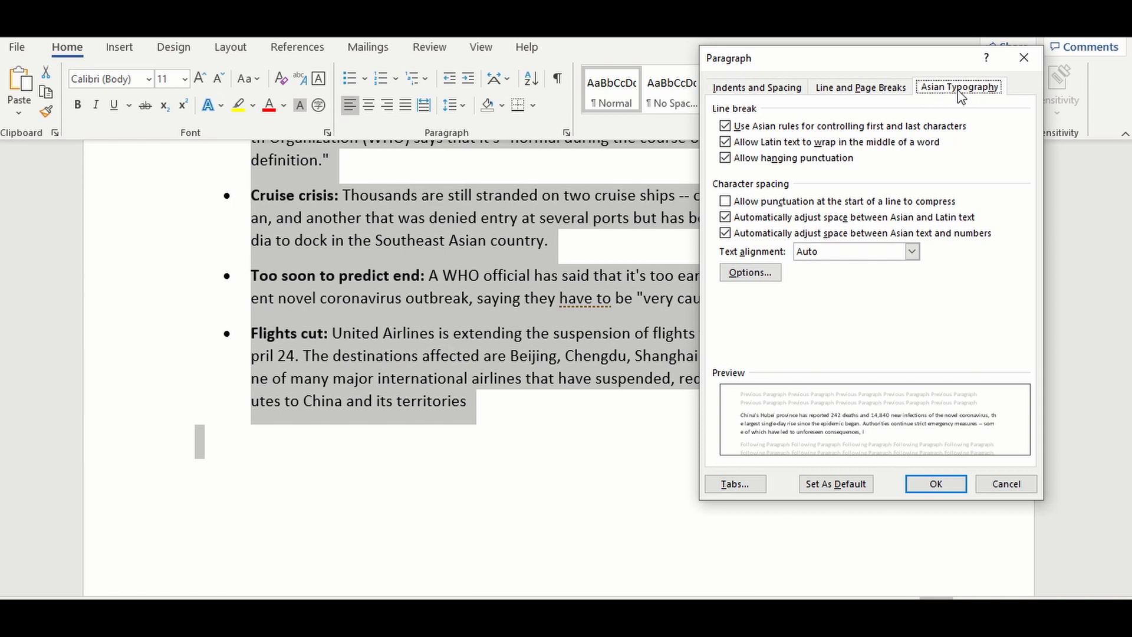
{"action": "left_click", "coordinate": [725, 157]}
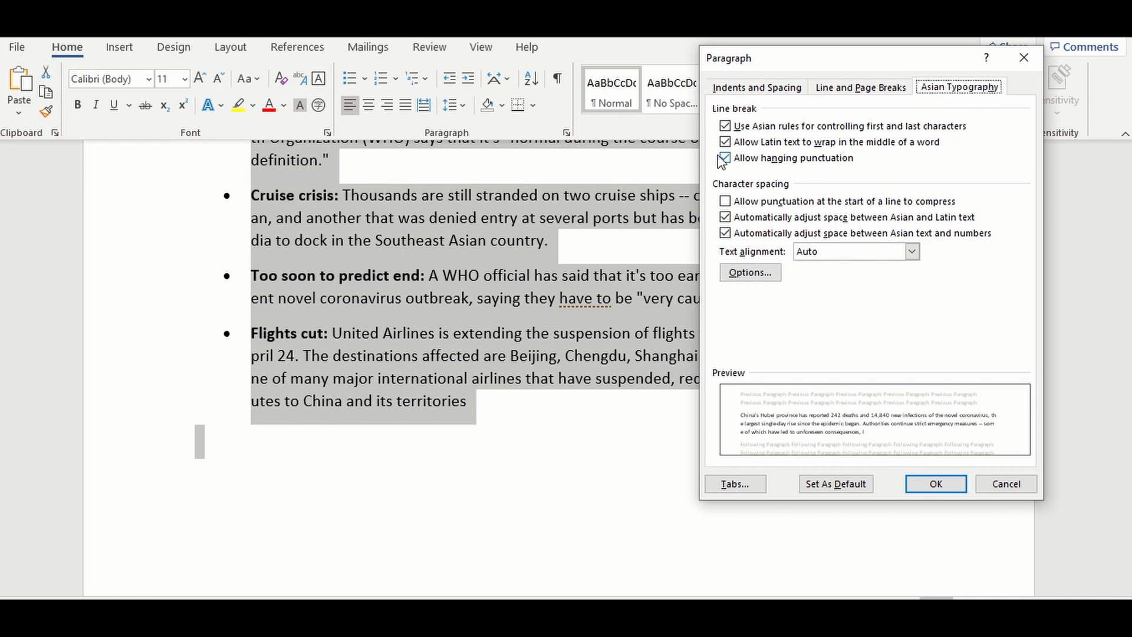
{"action": "left_click", "coordinate": [725, 158]}
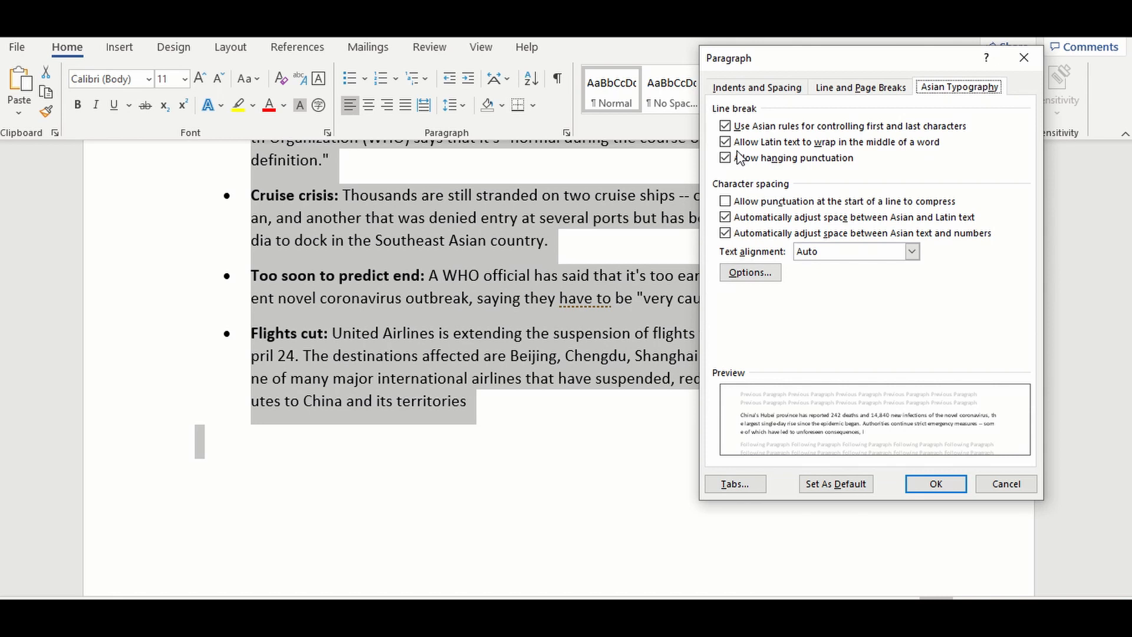
{"action": "left_click", "coordinate": [726, 141]}
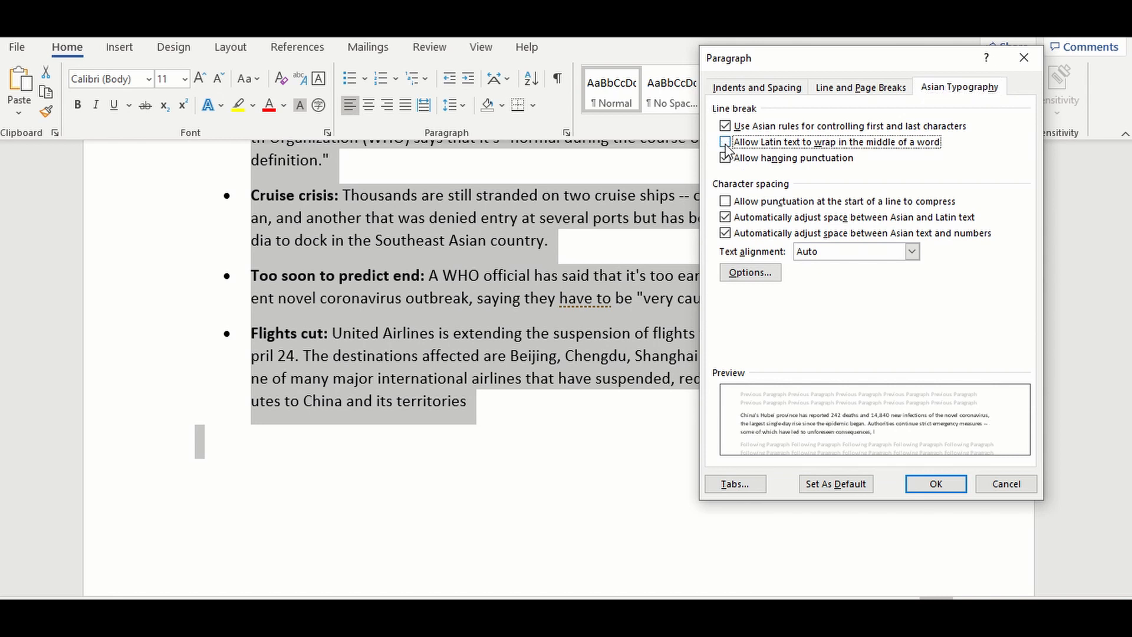
{"action": "left_click", "coordinate": [726, 142]}
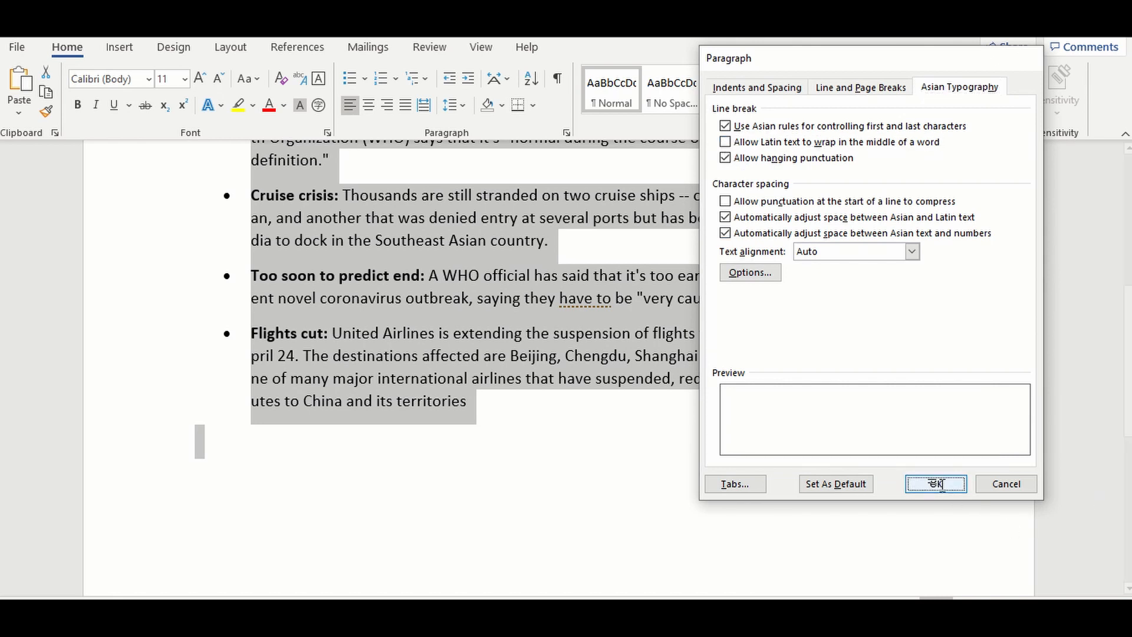
{"action": "left_click", "coordinate": [936, 484]}
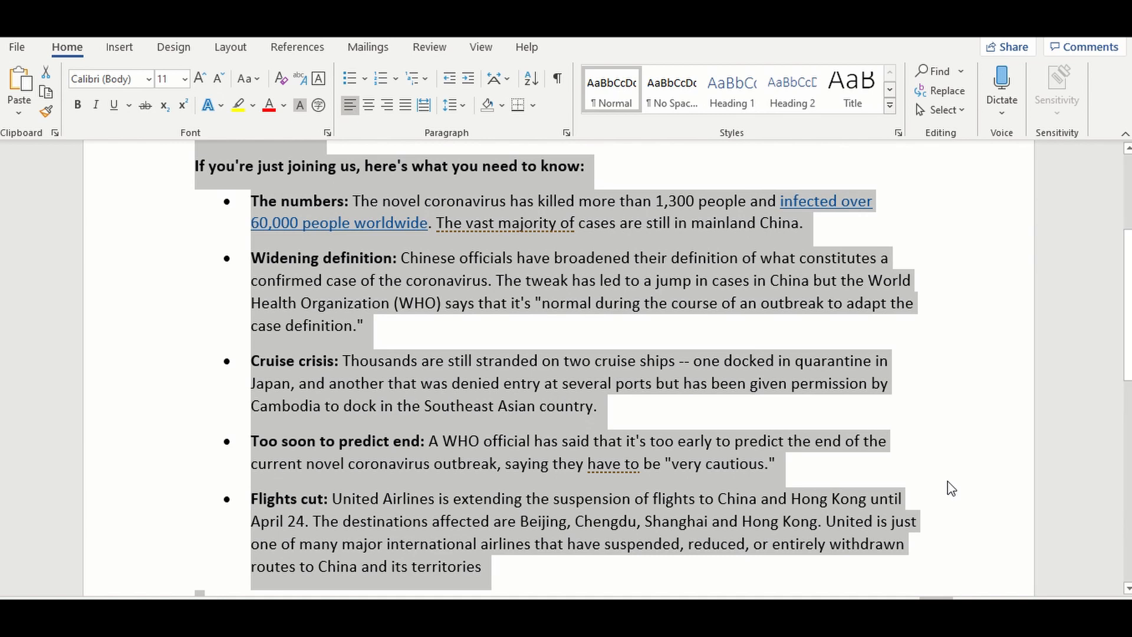
{"action": "mouse_move", "coordinate": [946, 491]}
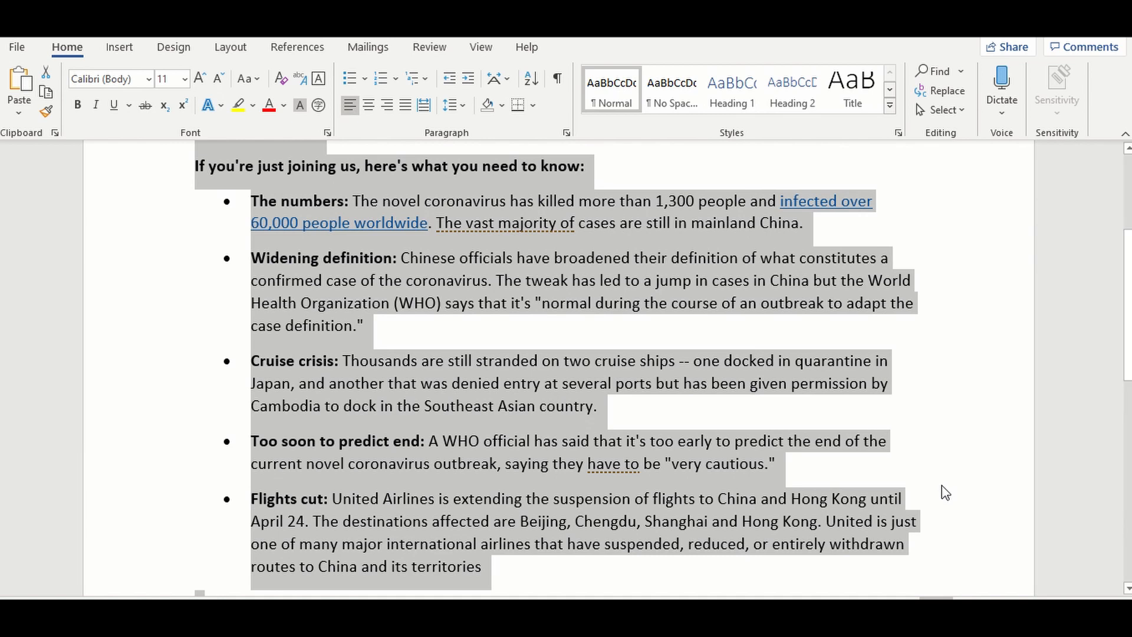